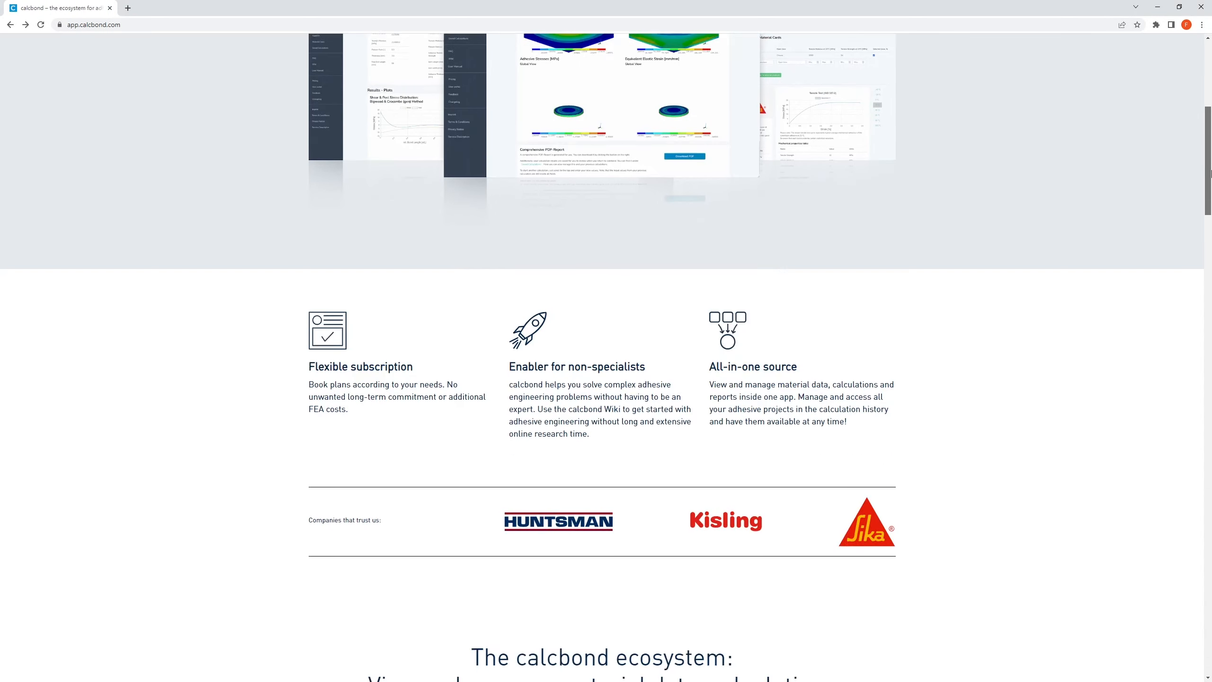
Log in to calcbond from the top of the landing page to reach the Home dashboard.
scroll(up, 3)
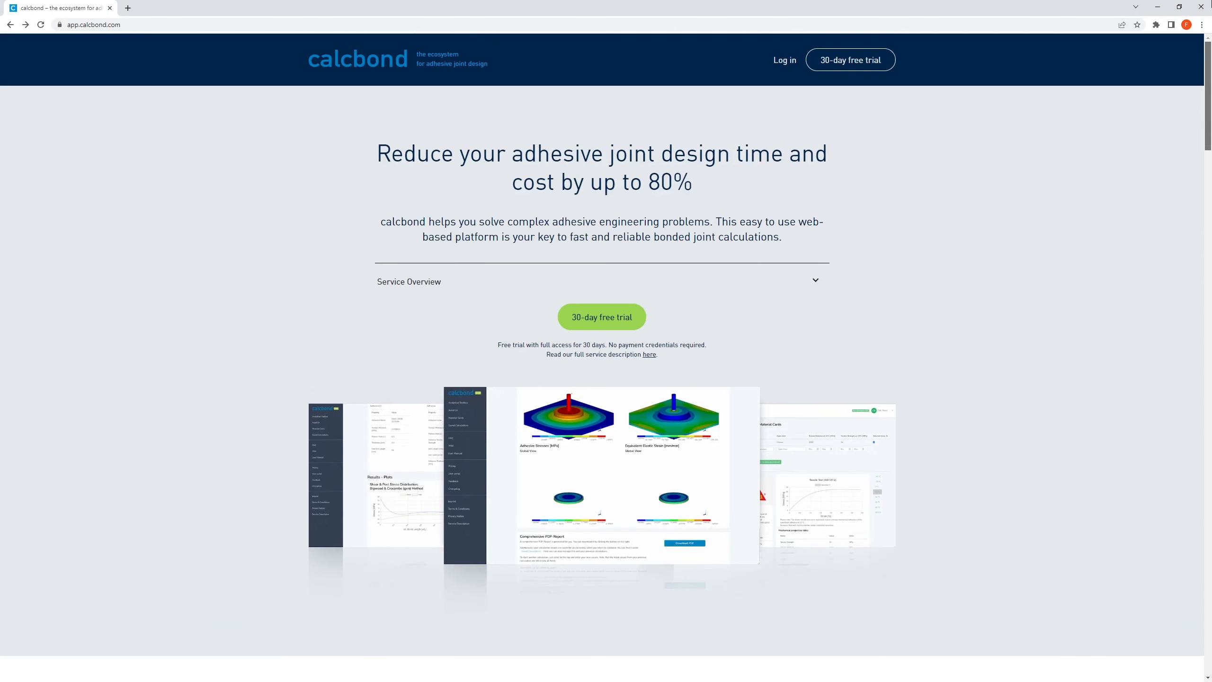
click(783, 59)
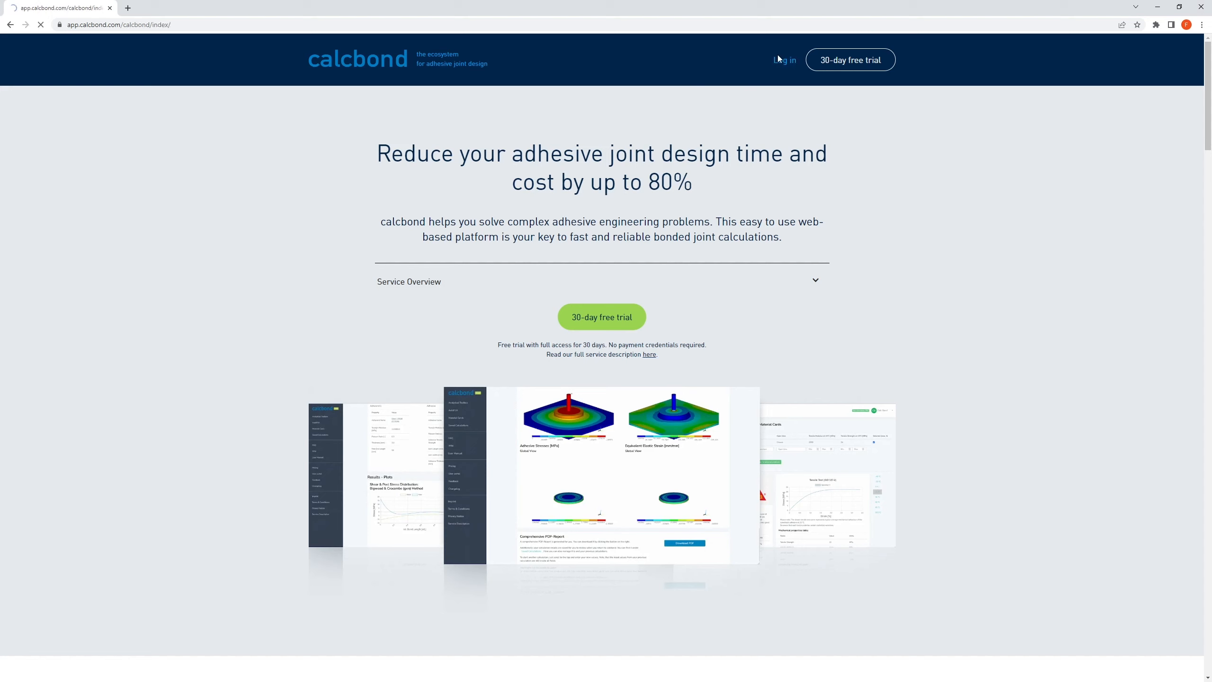
click(785, 60)
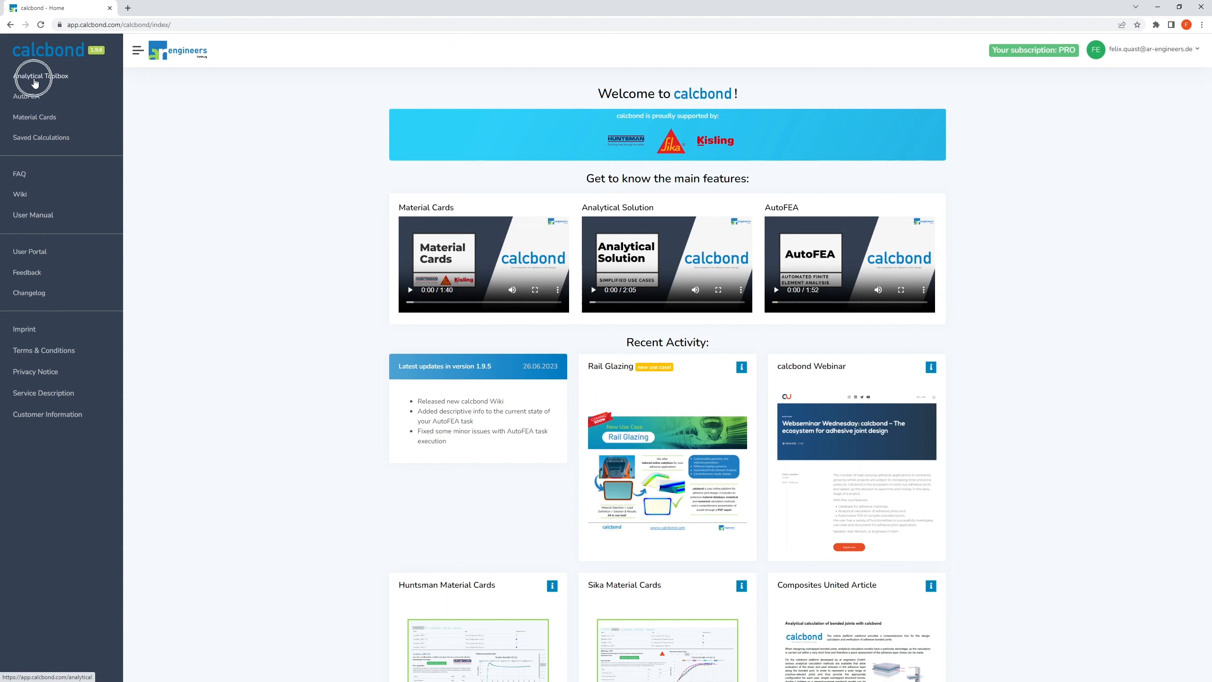
Browse Analytical Toolbox, then open the AutoFEA page listing five use cases.
click(41, 76)
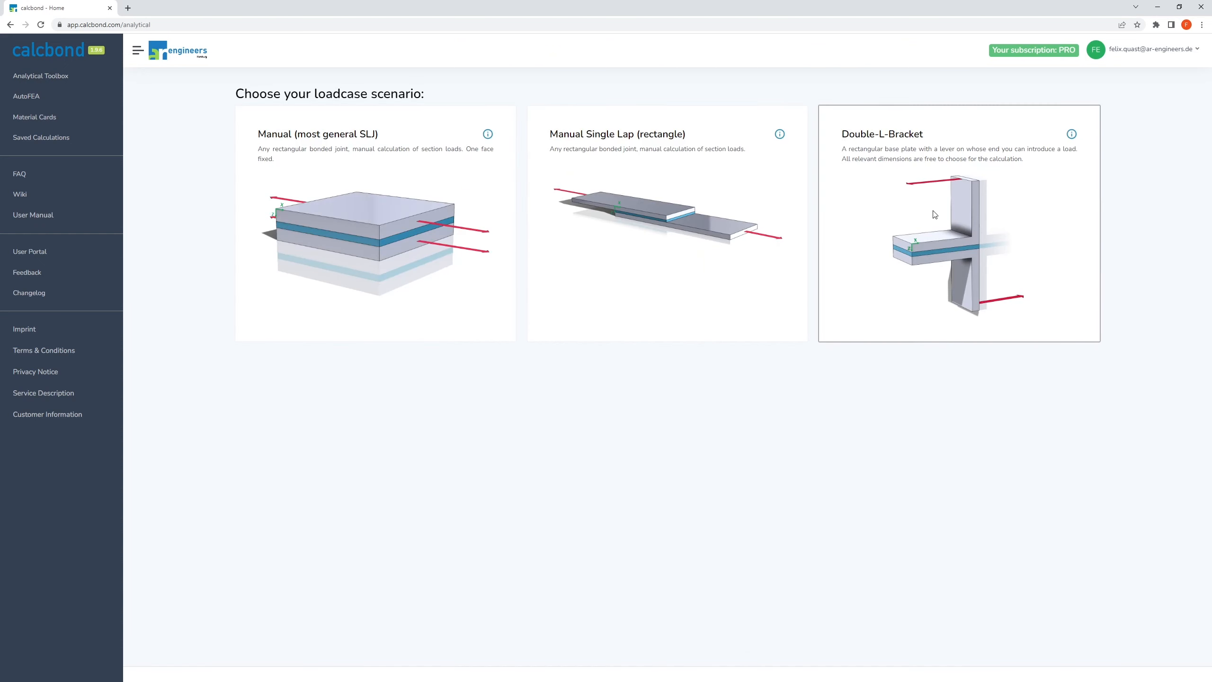
mouse_move(25, 96)
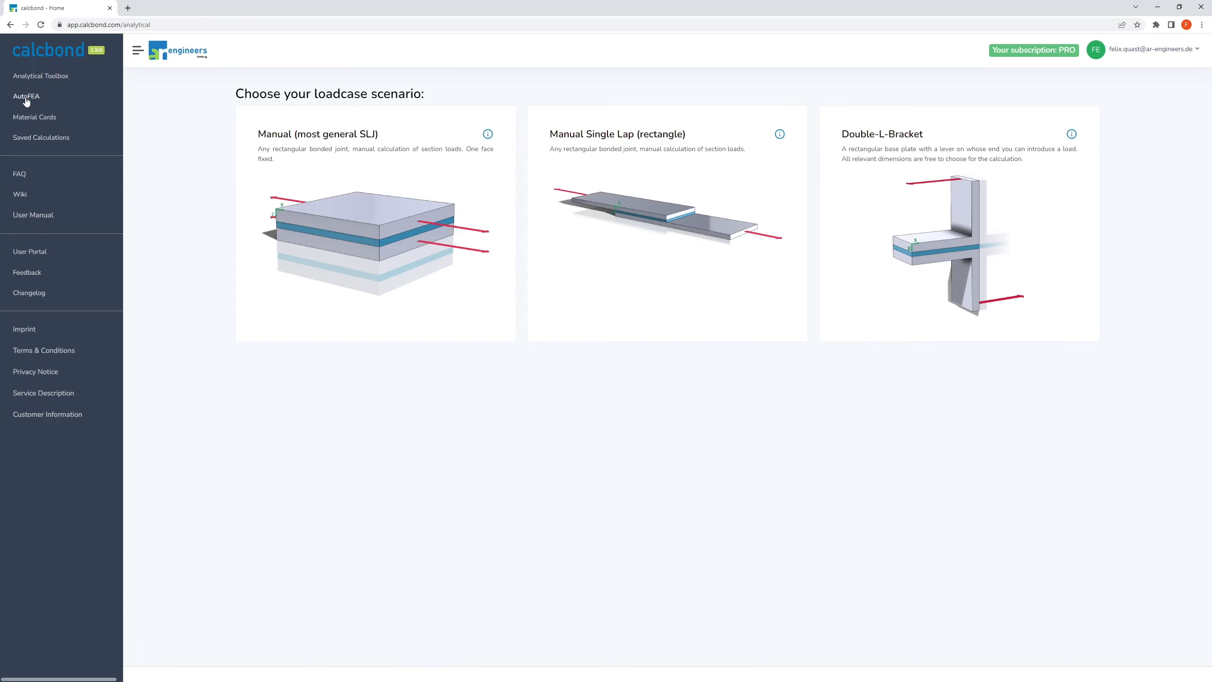
click(26, 96)
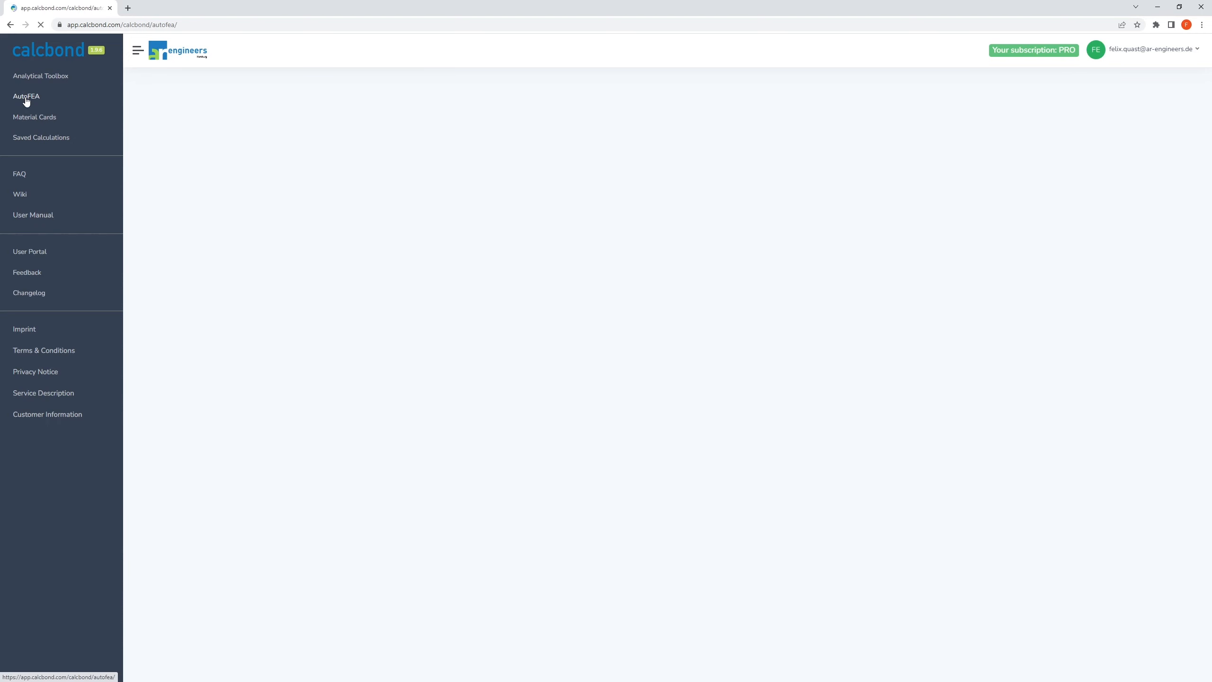
click(26, 96)
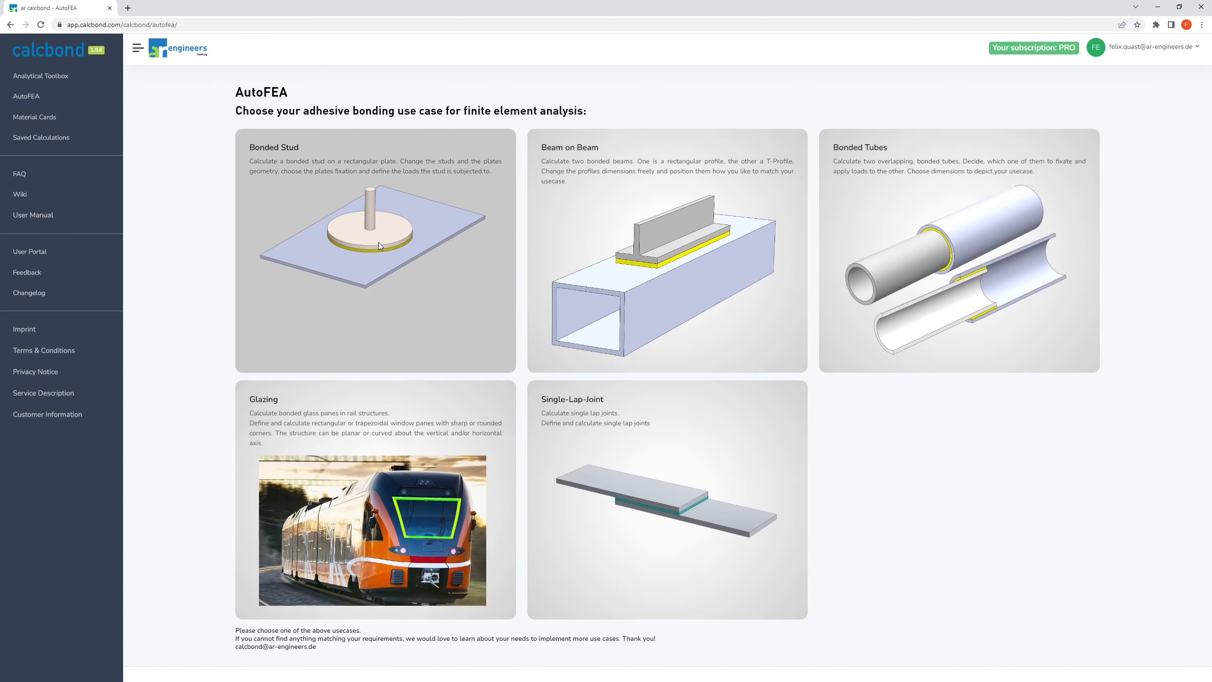
Start Bonded Stud: centre stud, Steel 1.1151 substrate, SikaPower®-492 G adhesive, then check stud materials.
click(375, 252)
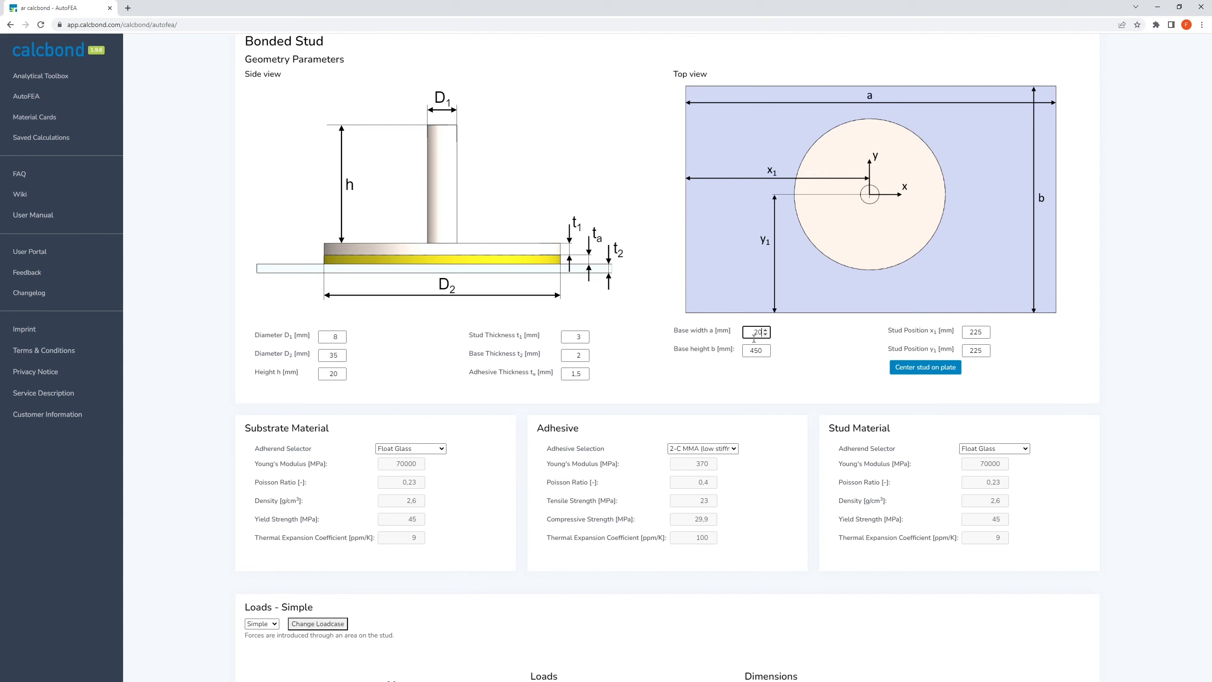
click(925, 368)
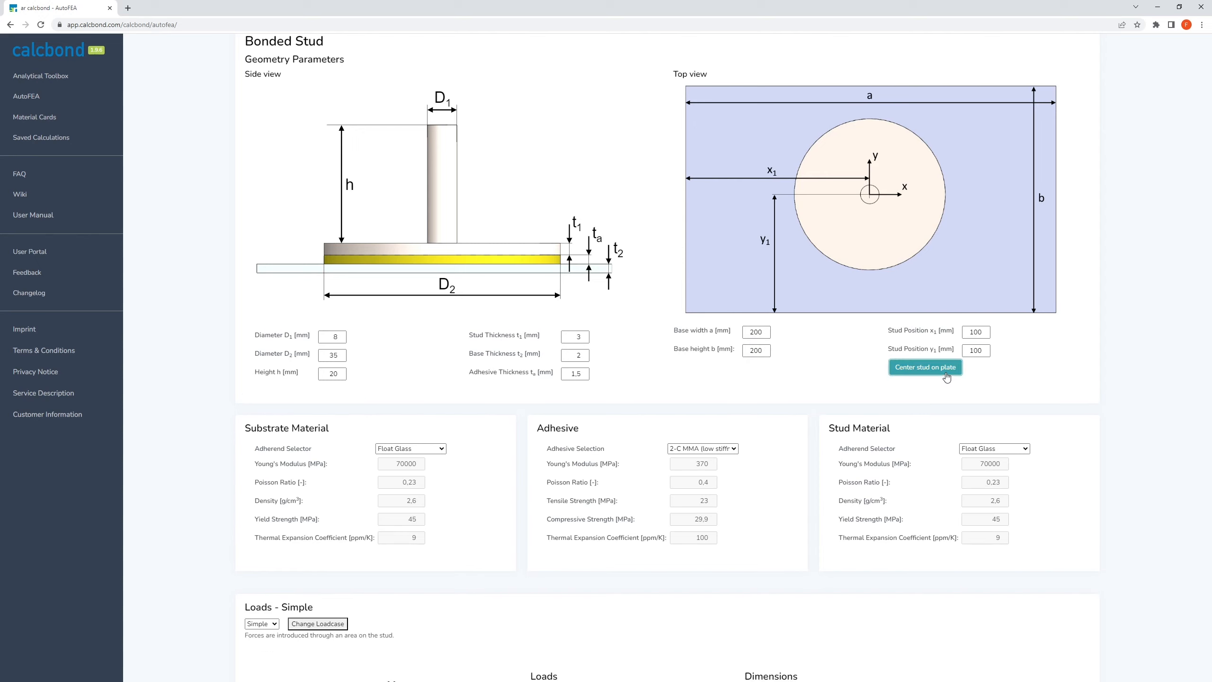
mouse_move(698, 403)
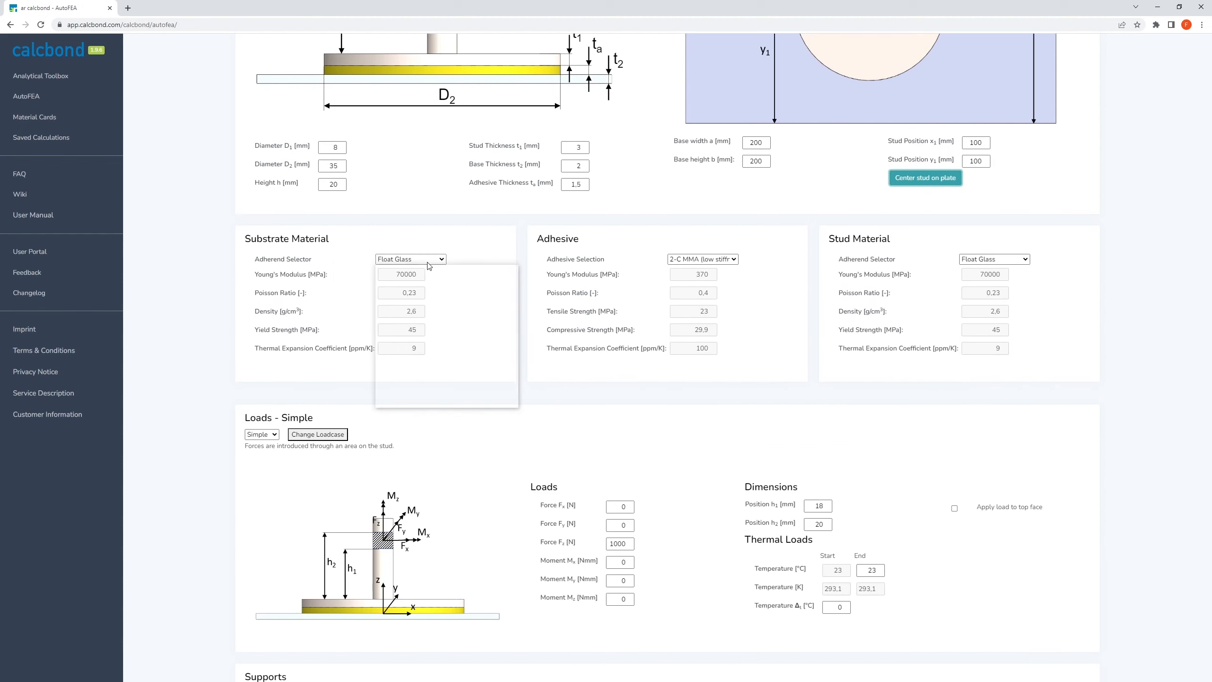
click(702, 259)
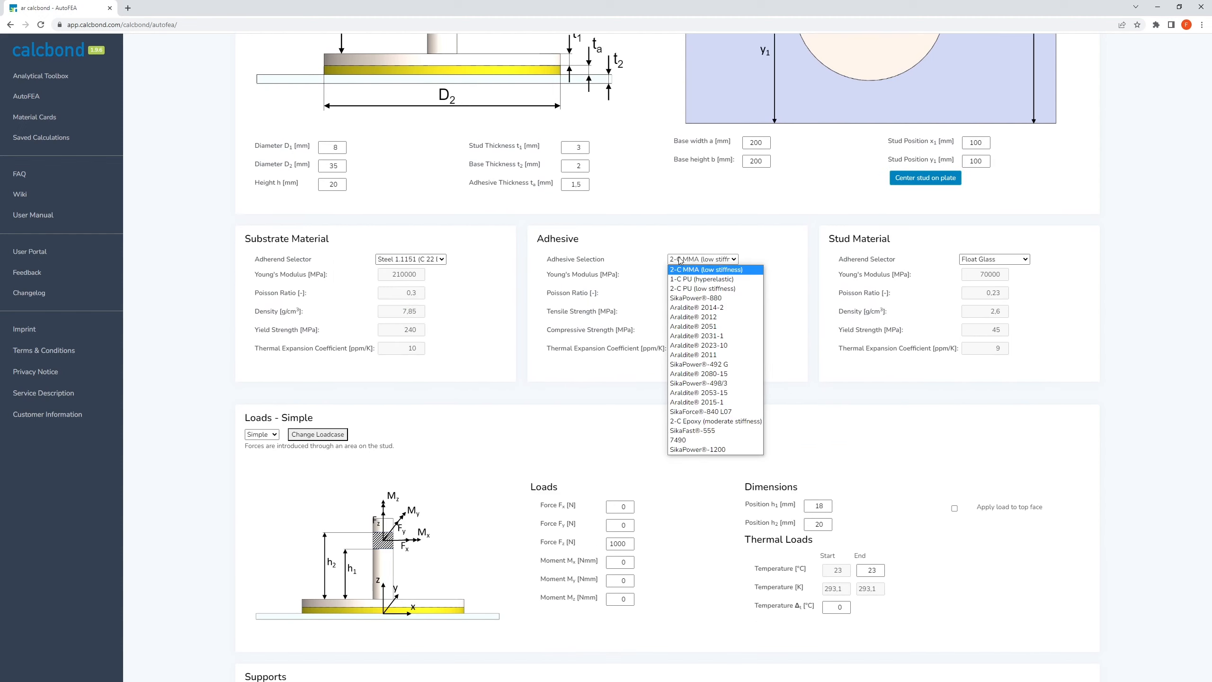
click(699, 364)
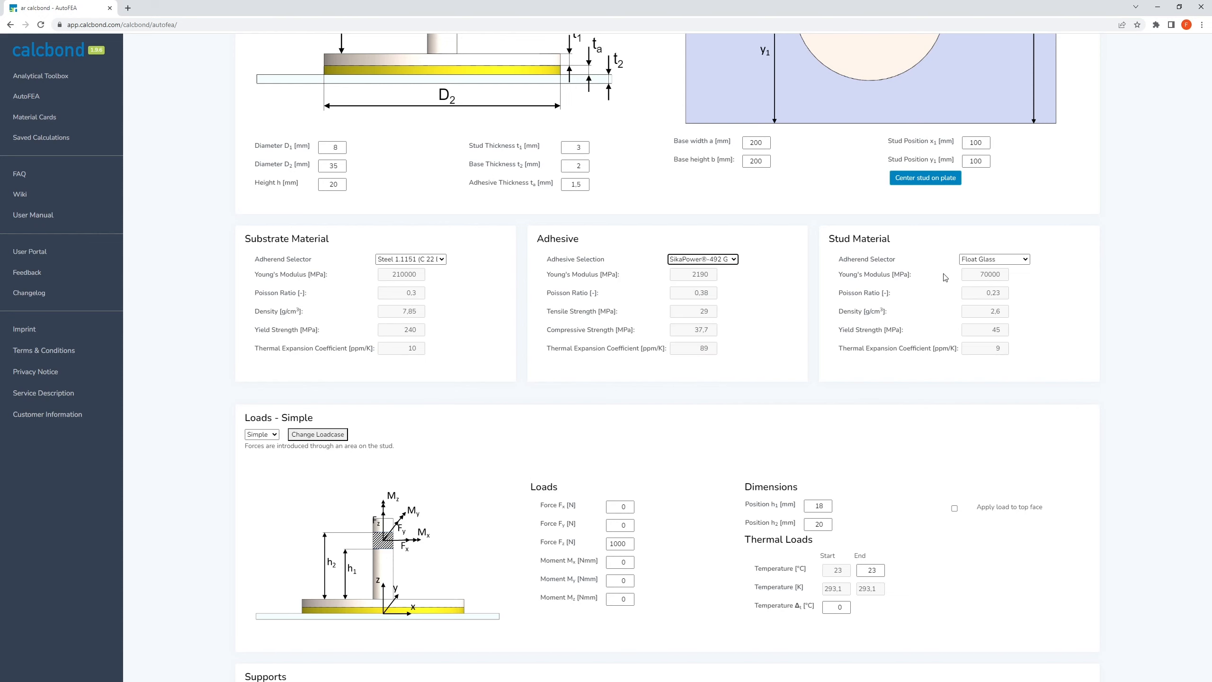
click(994, 259)
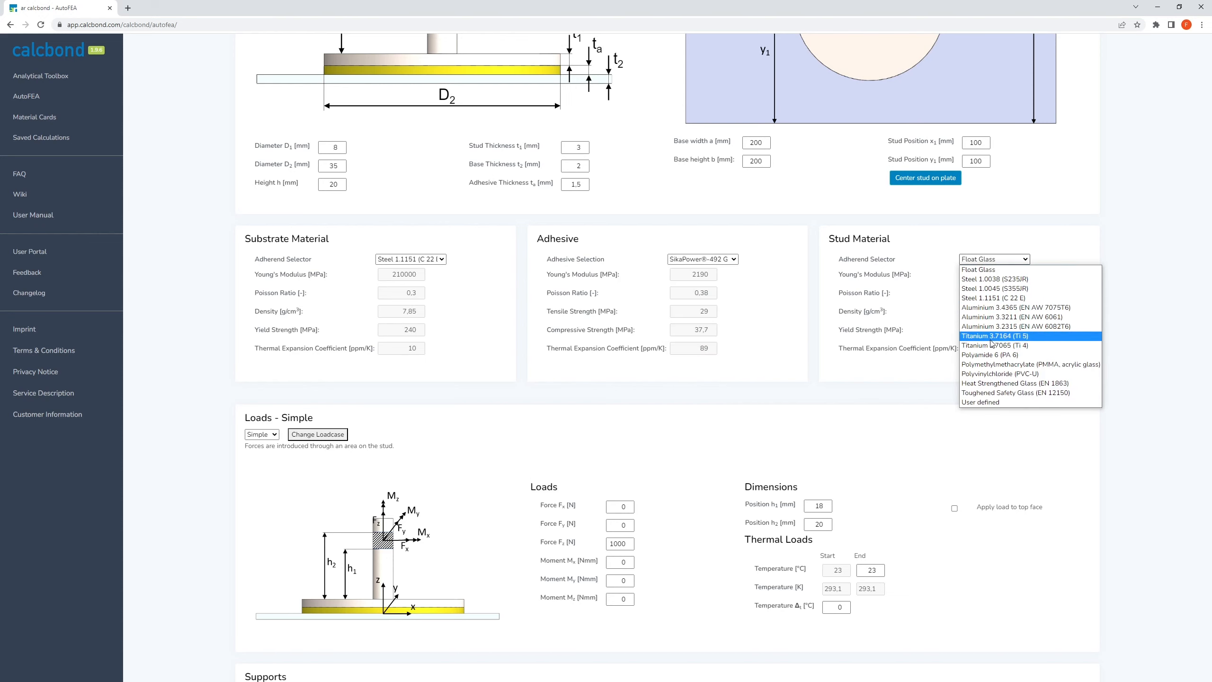
scroll(down, 3)
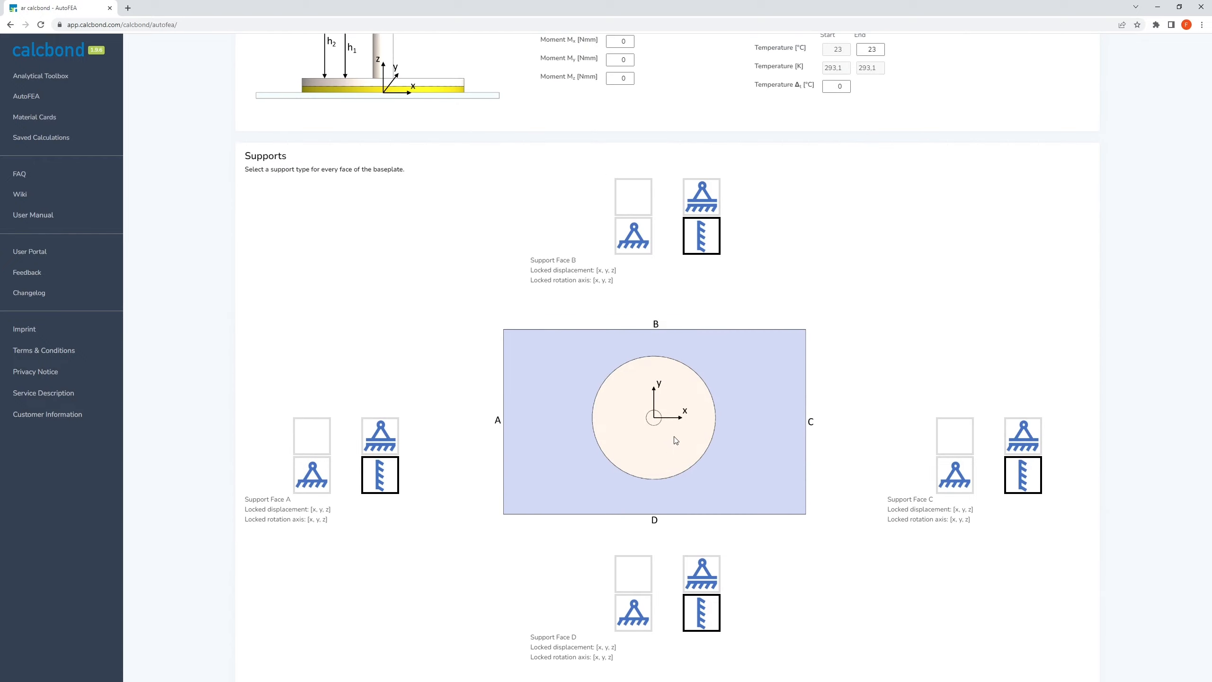
Leave Face B unsupported and request the FEA calculation.
scroll(down, 3)
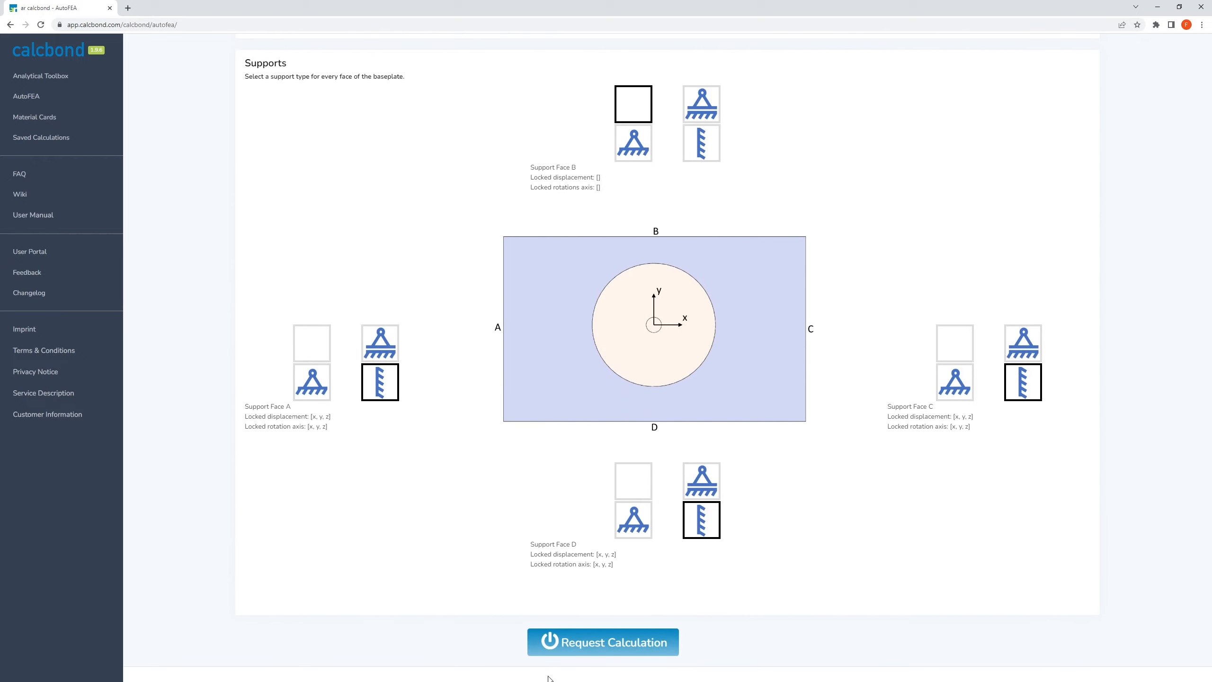
click(602, 642)
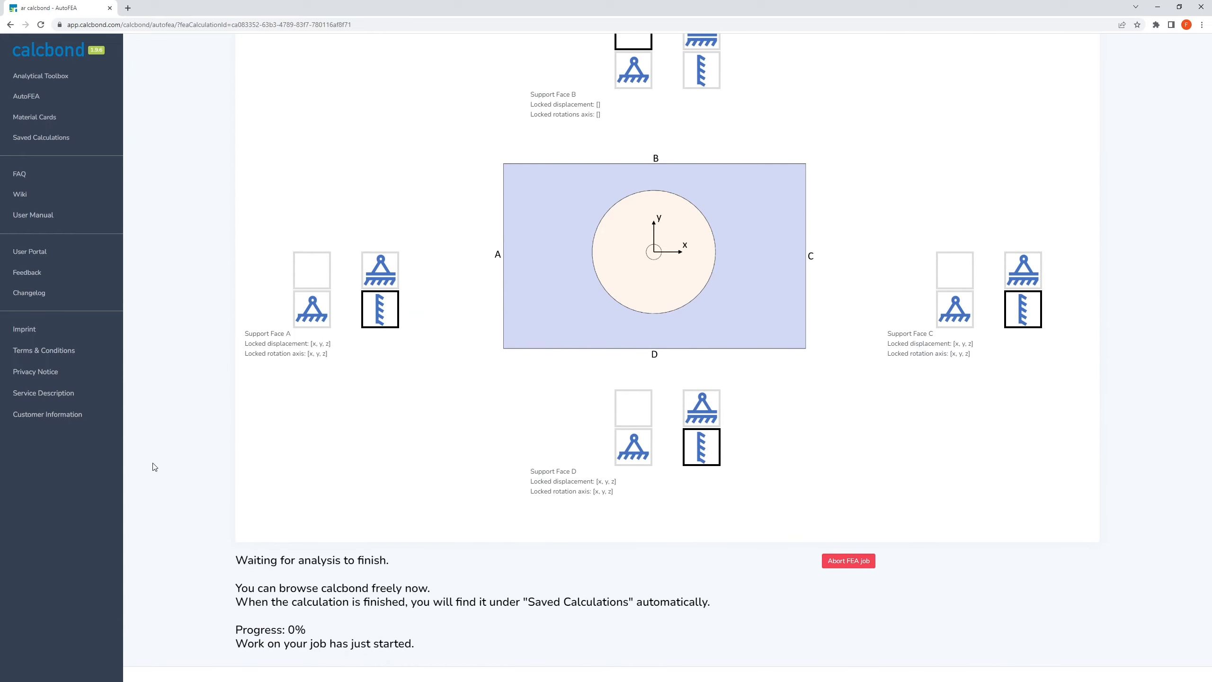
mouse_move(41, 137)
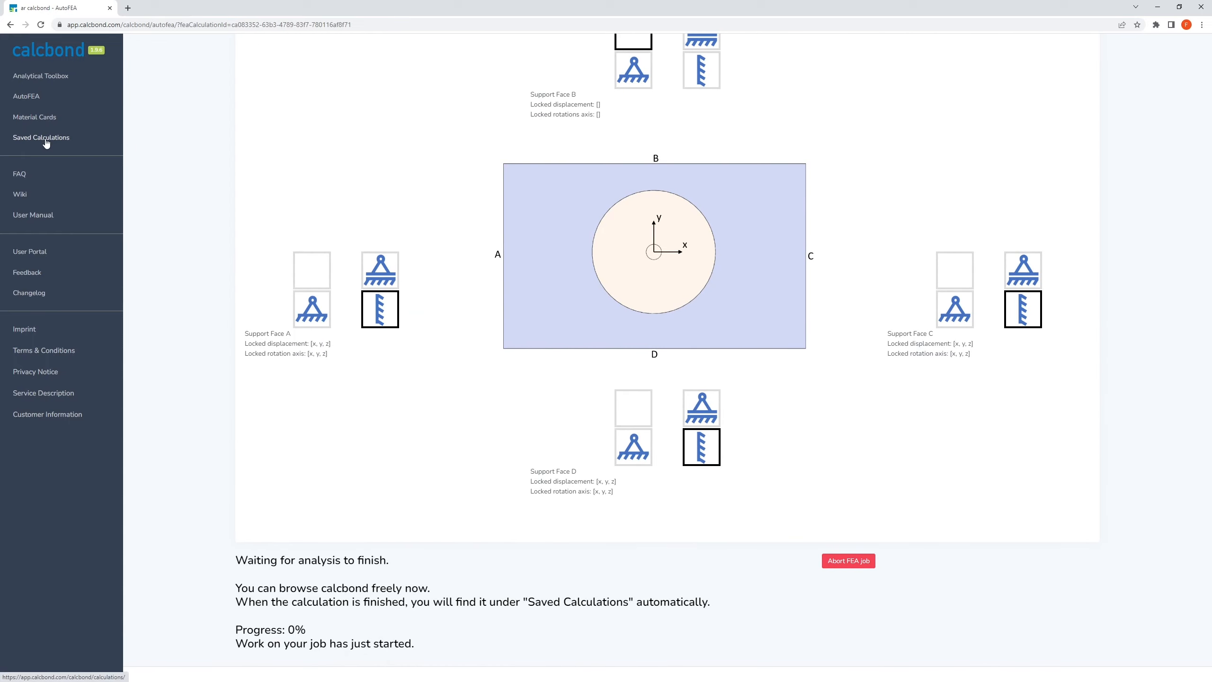
Open the completed Bonded Stud job from Saved Calculations' FEA Calculations tab.
click(41, 136)
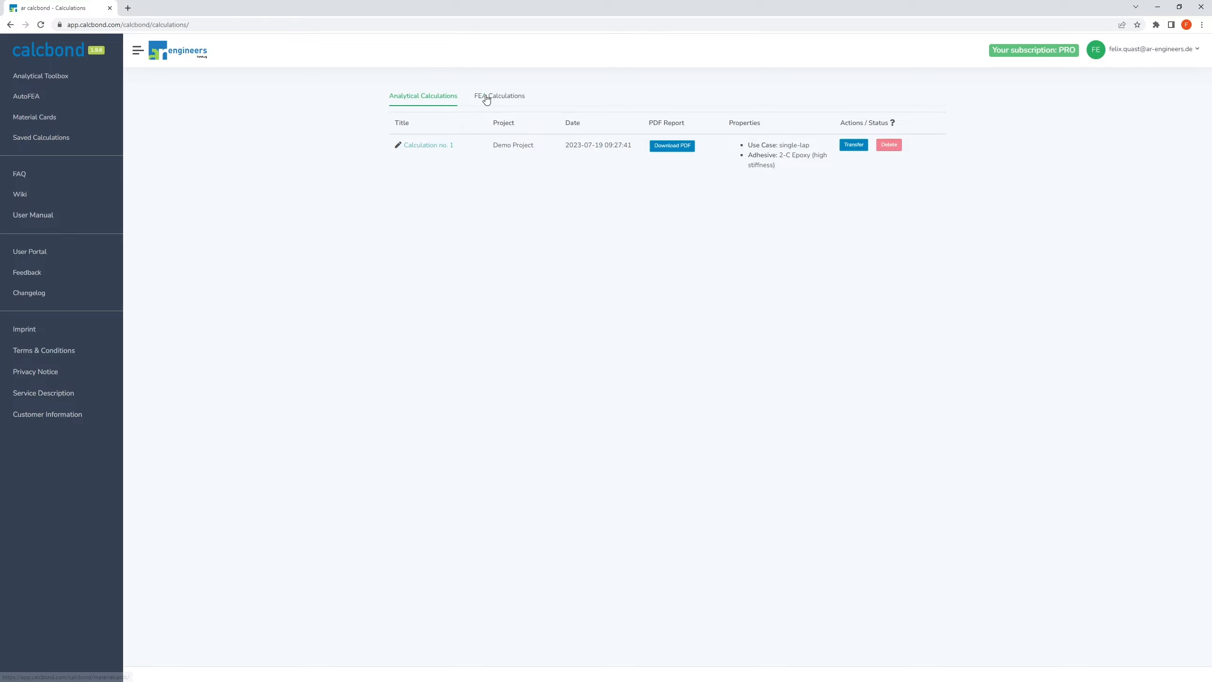
click(499, 95)
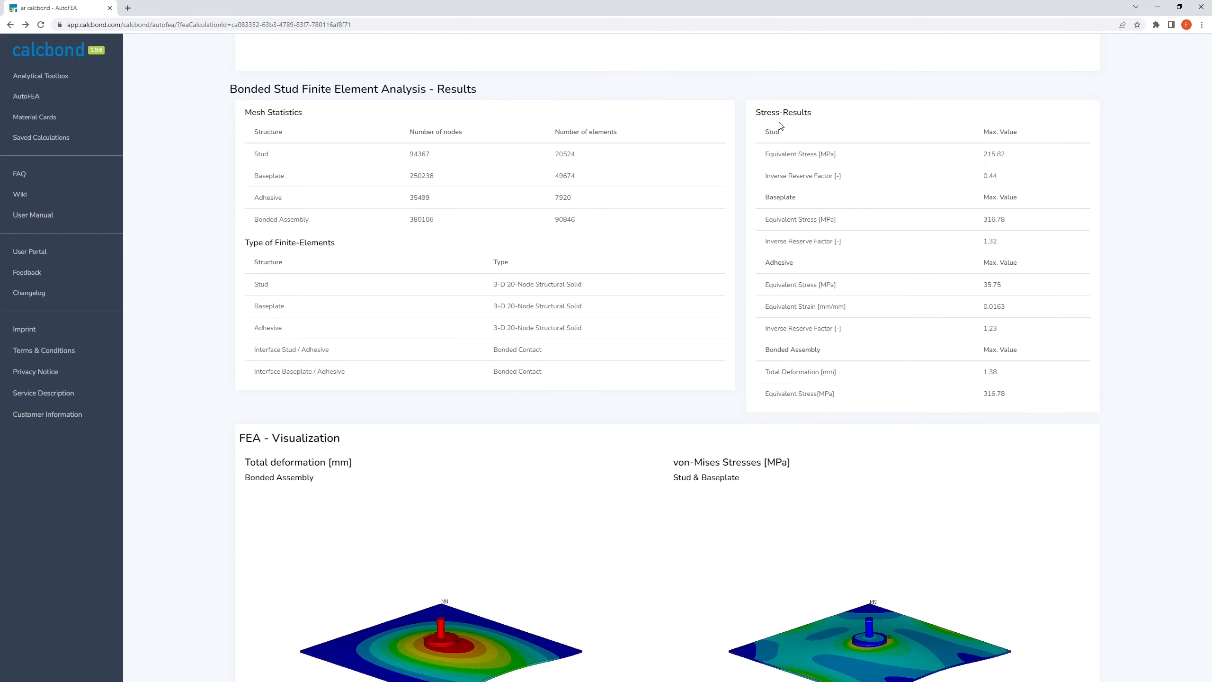
Review the deformation, von Mises, adhesive stress and strain plots, then download the PDF report.
scroll(down, 3)
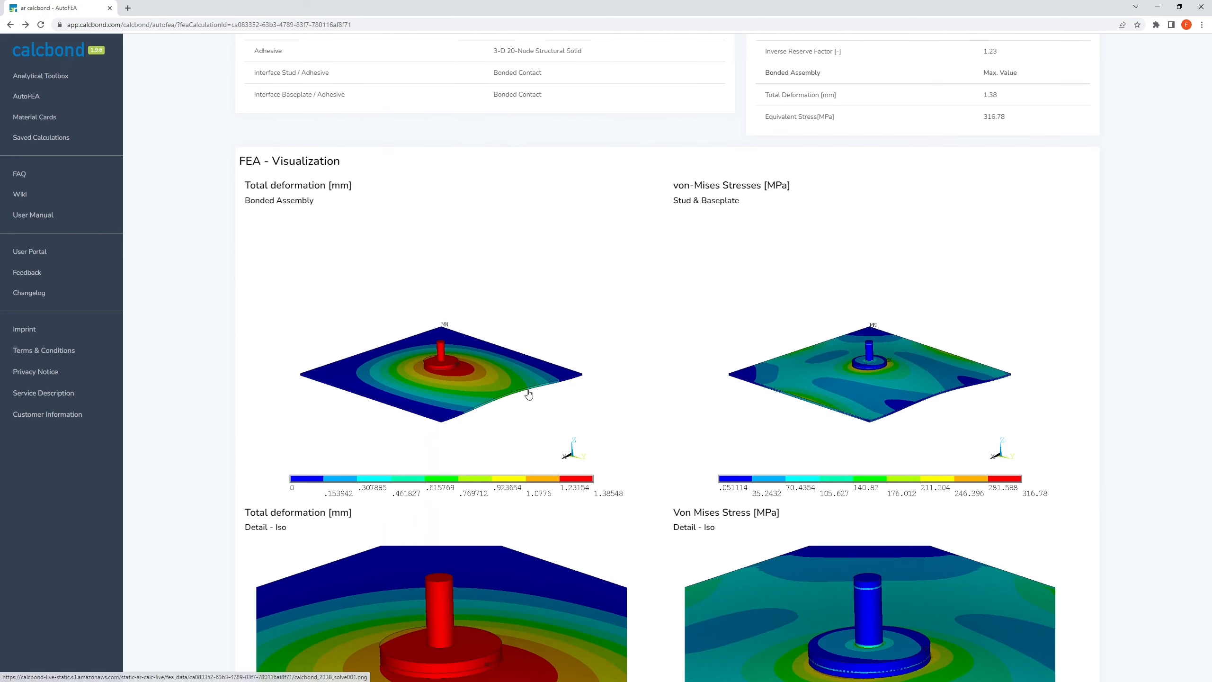
scroll(down, 3)
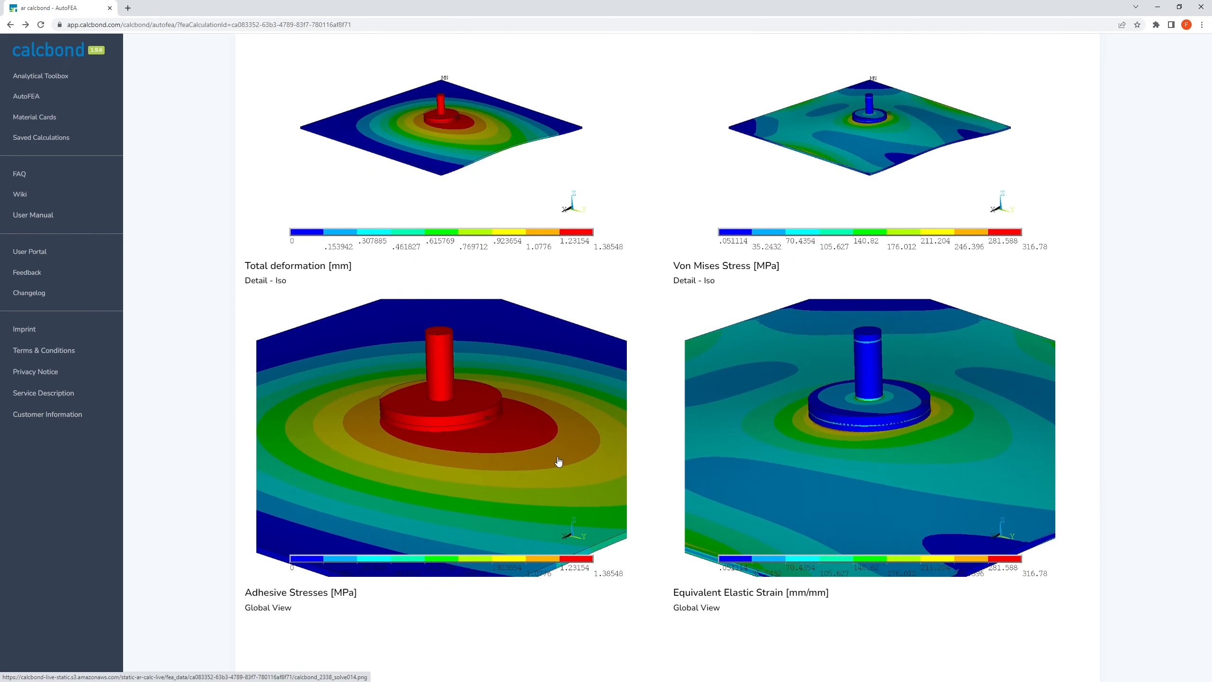
scroll(down, 3)
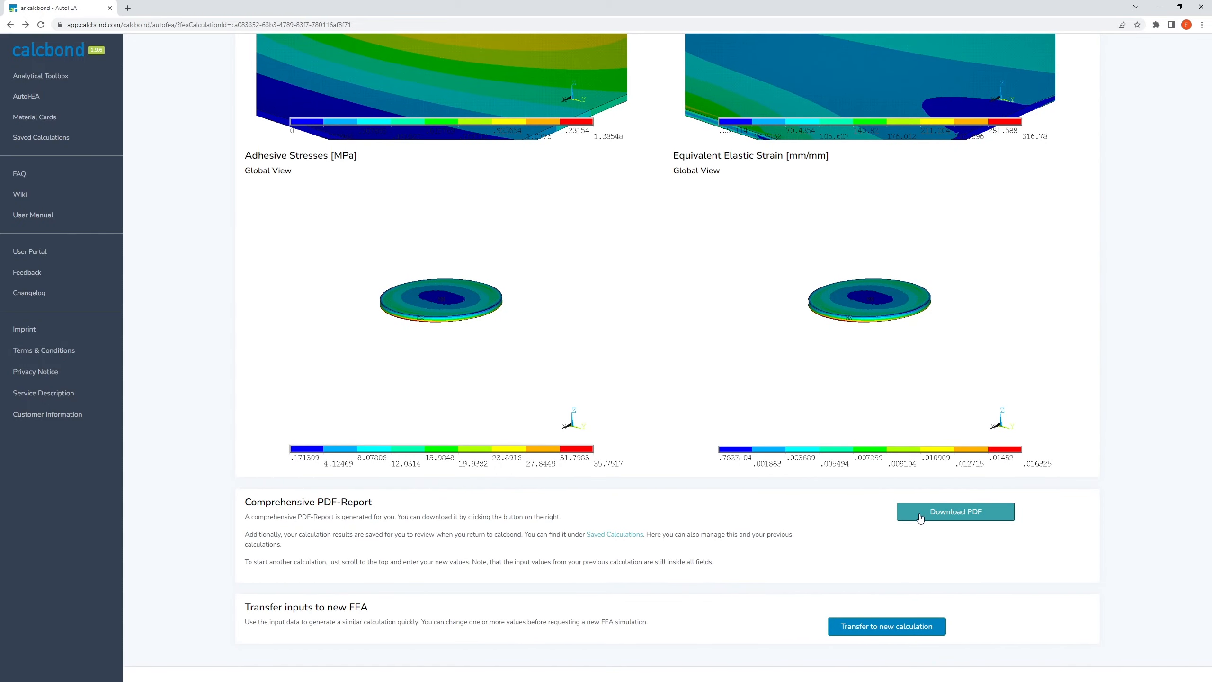
click(955, 511)
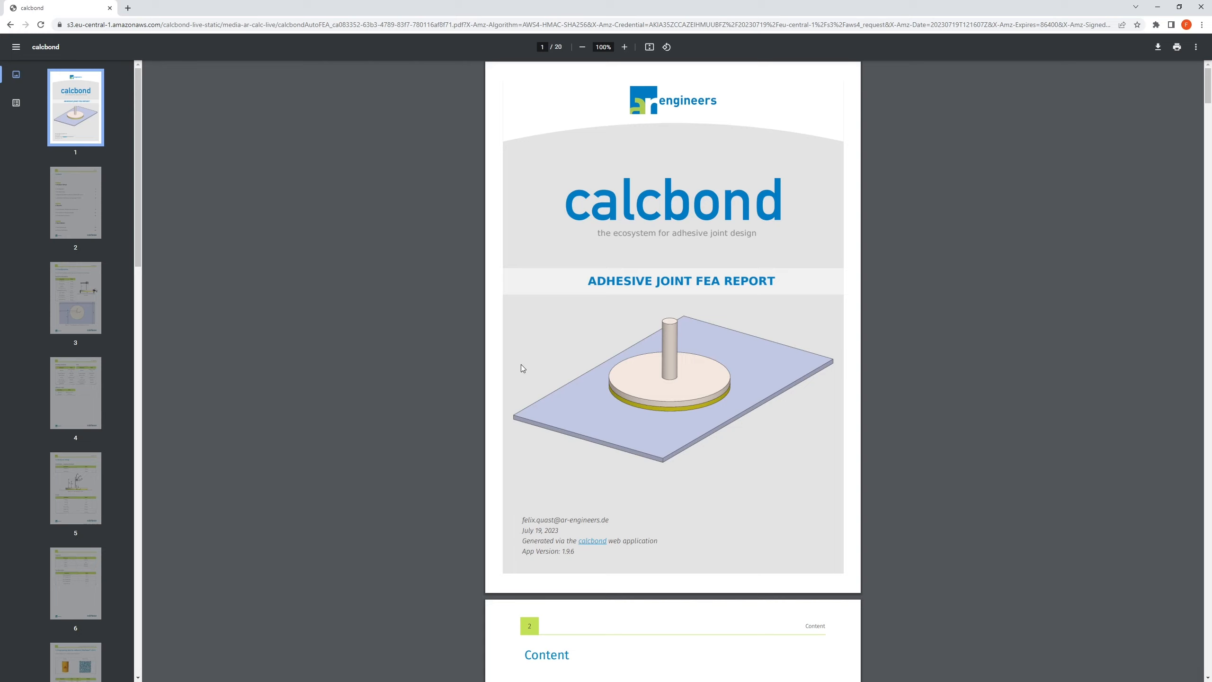
Scroll the PDF report down to the supports and thermal loads tables on page 6.
scroll(down, 3)
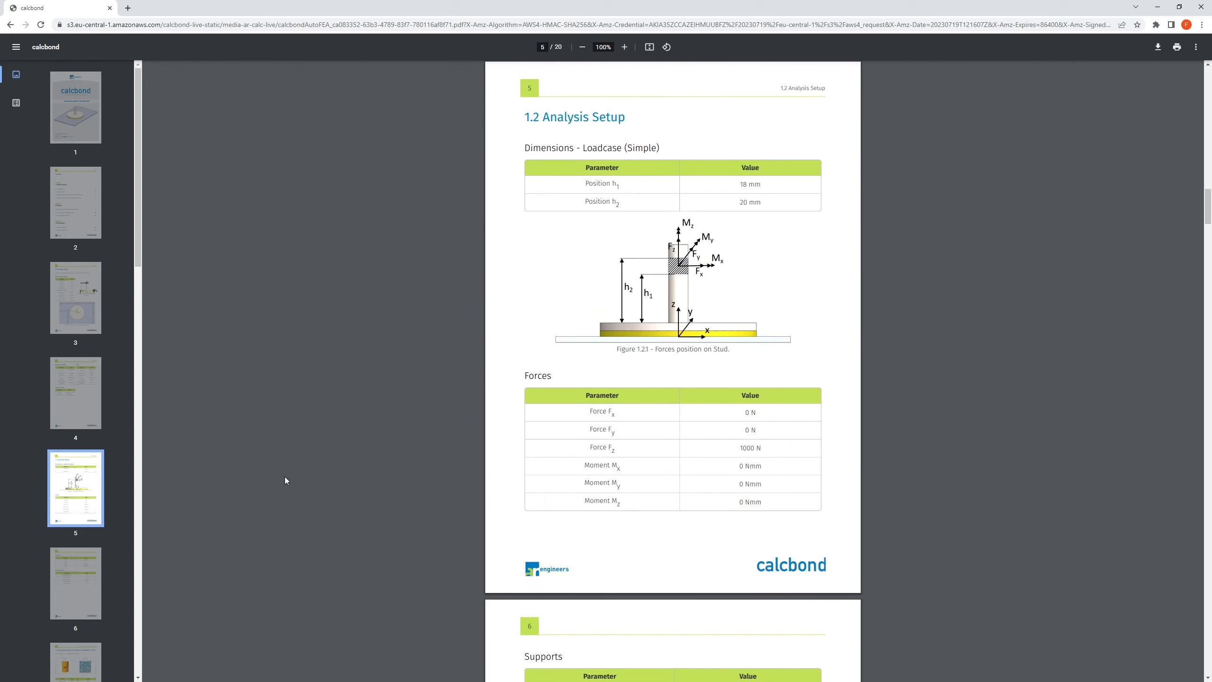
scroll(down, 3)
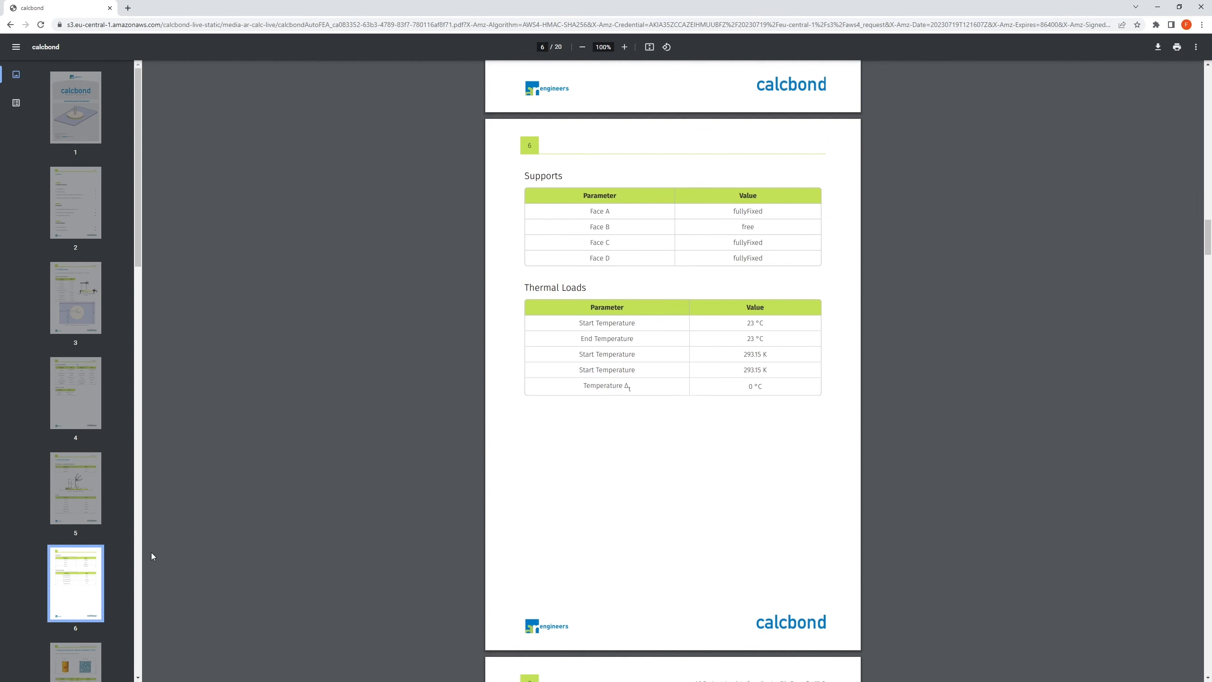